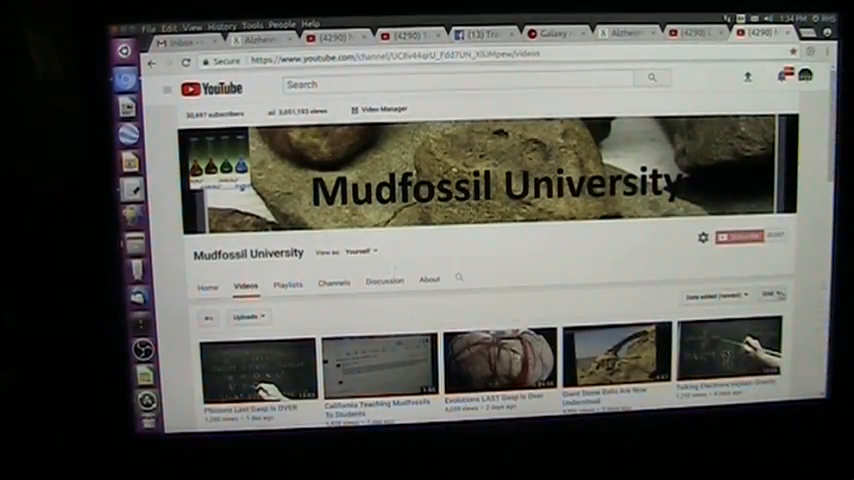
scroll(down, 3)
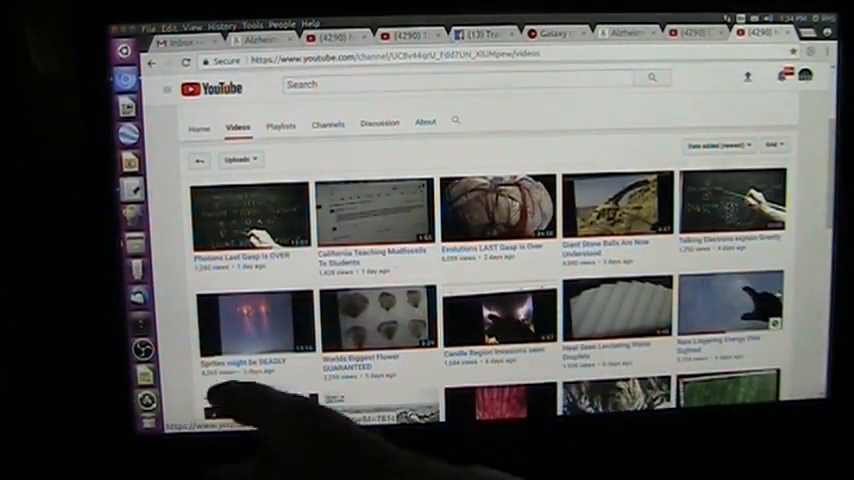
scroll(down, 3)
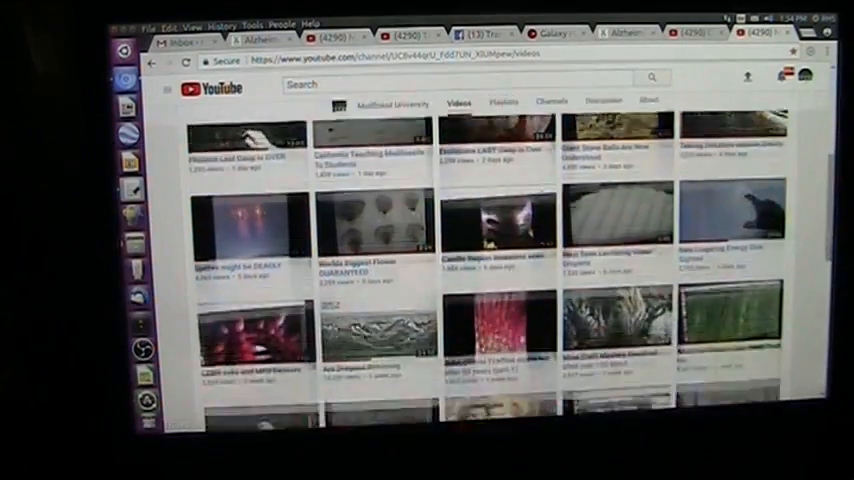
scroll(down, 3)
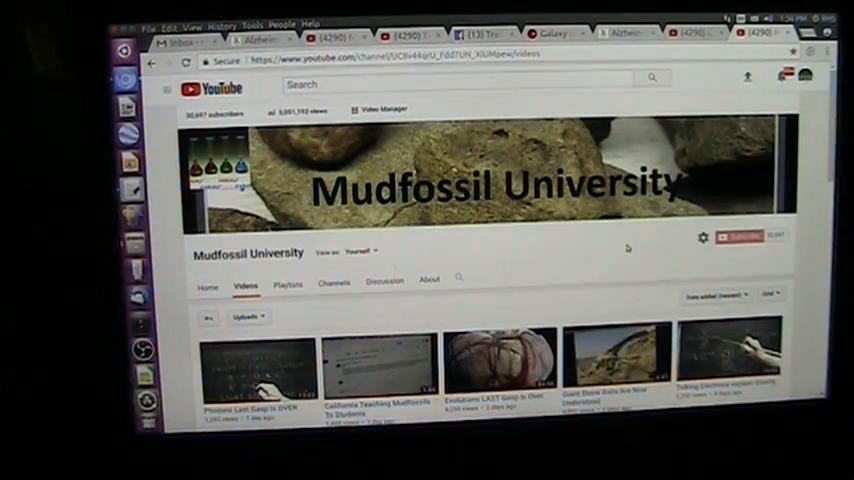
scroll(down, 3)
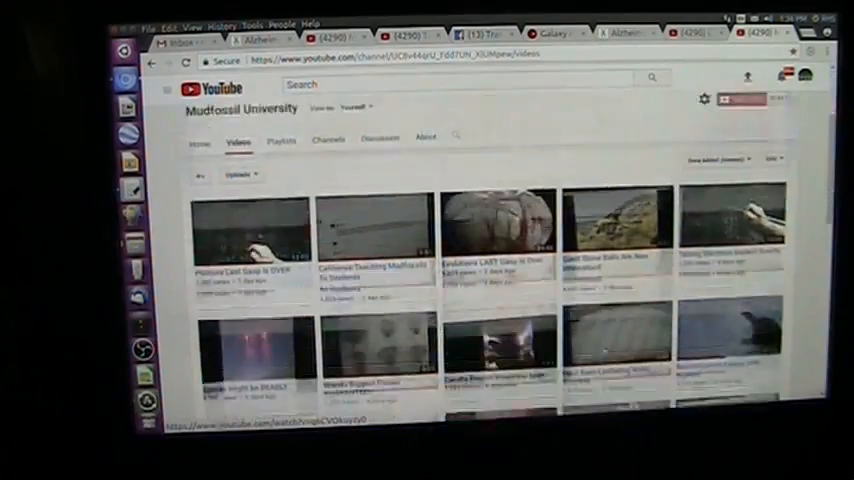